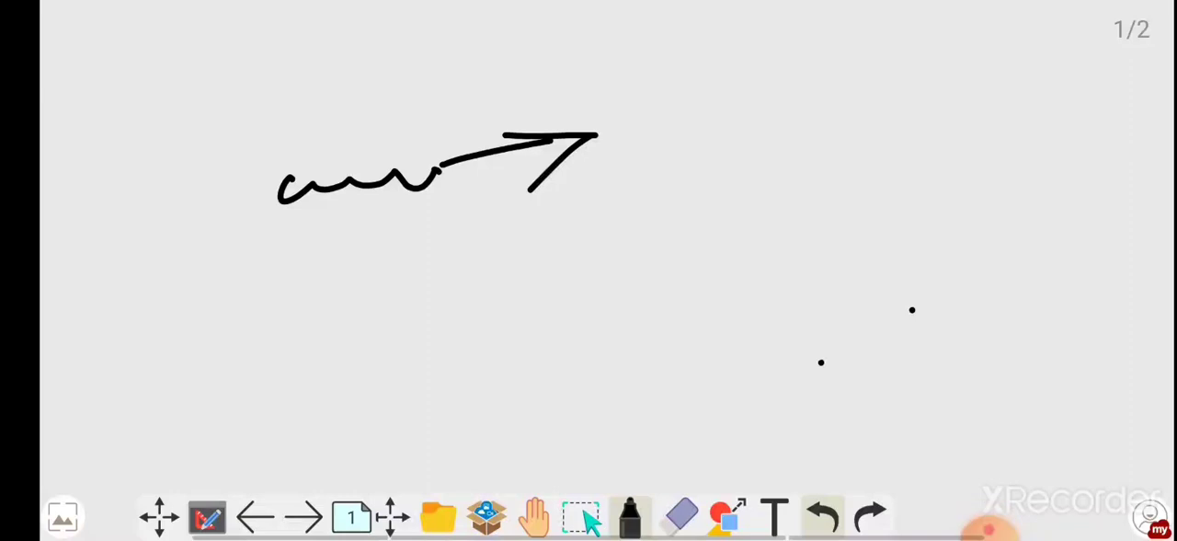
Handwrite IDBI below the wavy arrow, add arrows with a note, and a circled note beneath
left_click_drag(401, 267, 512, 346)
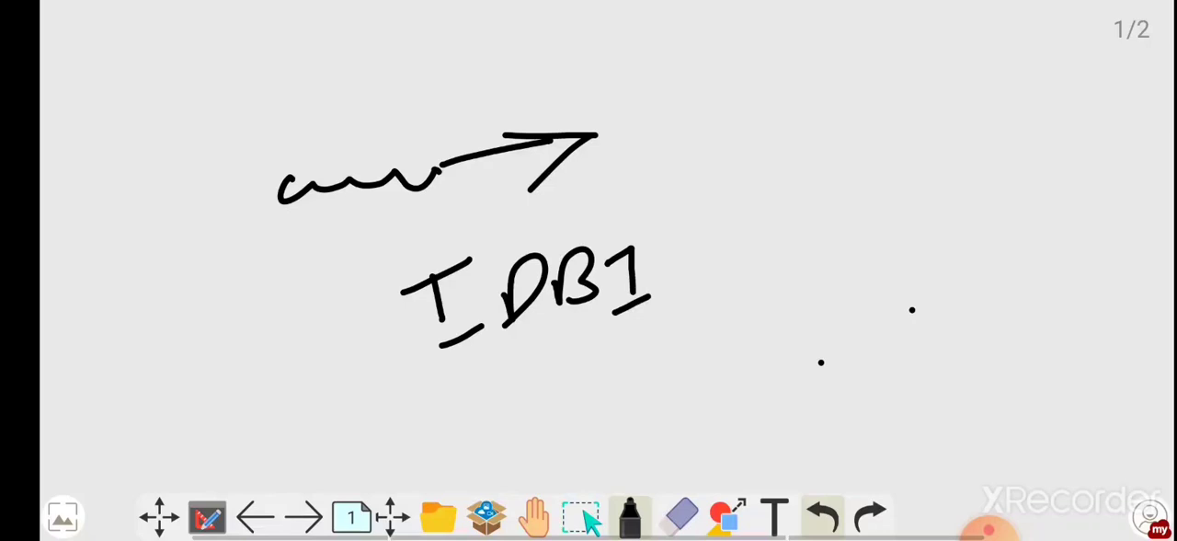
left_click_drag(653, 184, 754, 239)
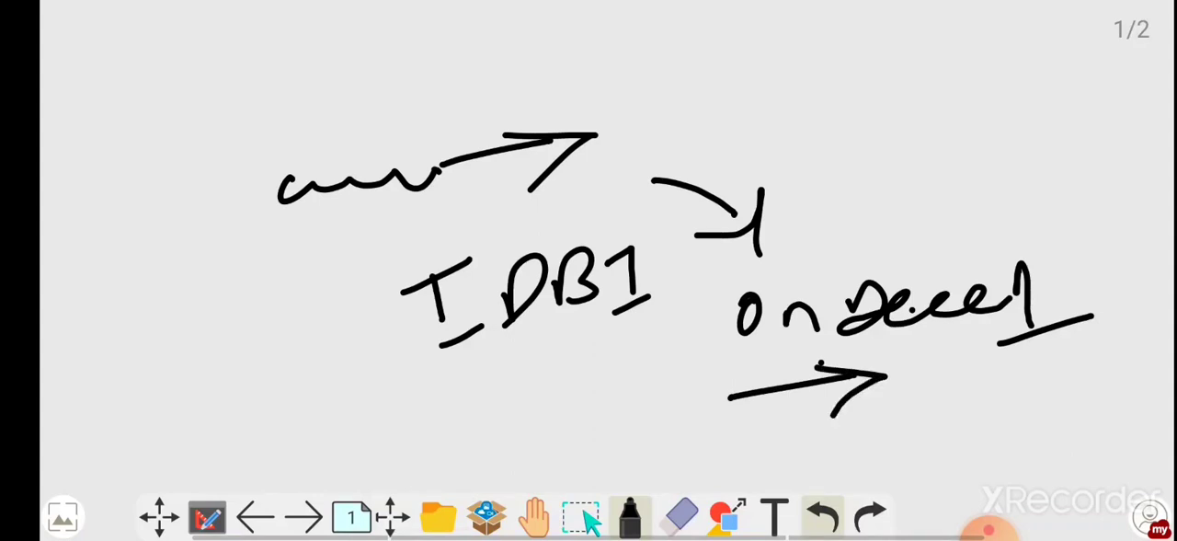
left_click_drag(405, 377, 445, 441)
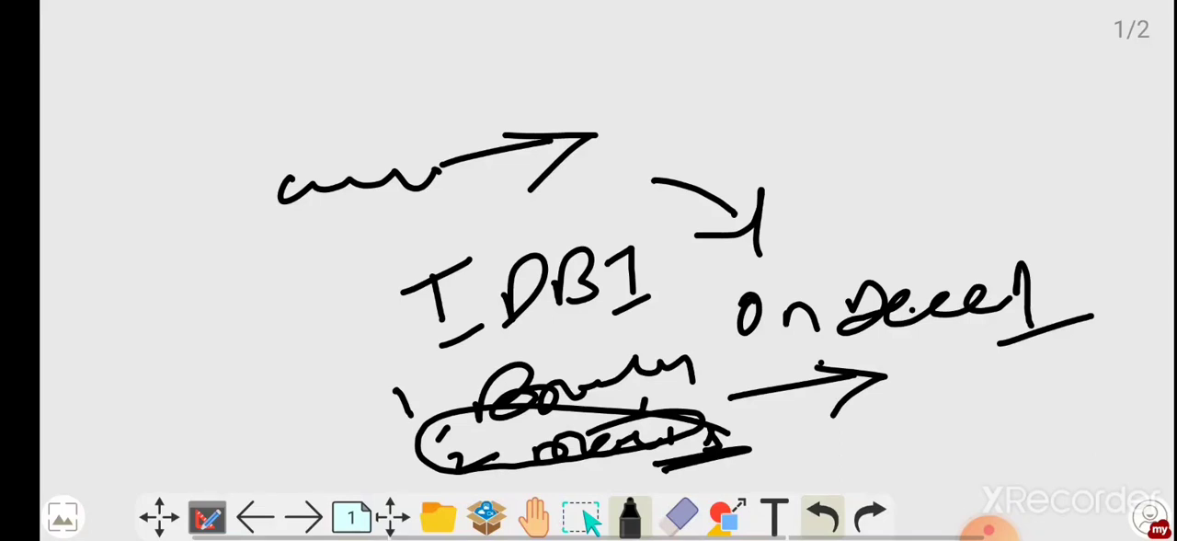
Add a small arrow, a 1 above a circled 2 with its arrowhead, then move to the next page
left_click_drag(732, 138, 800, 114)
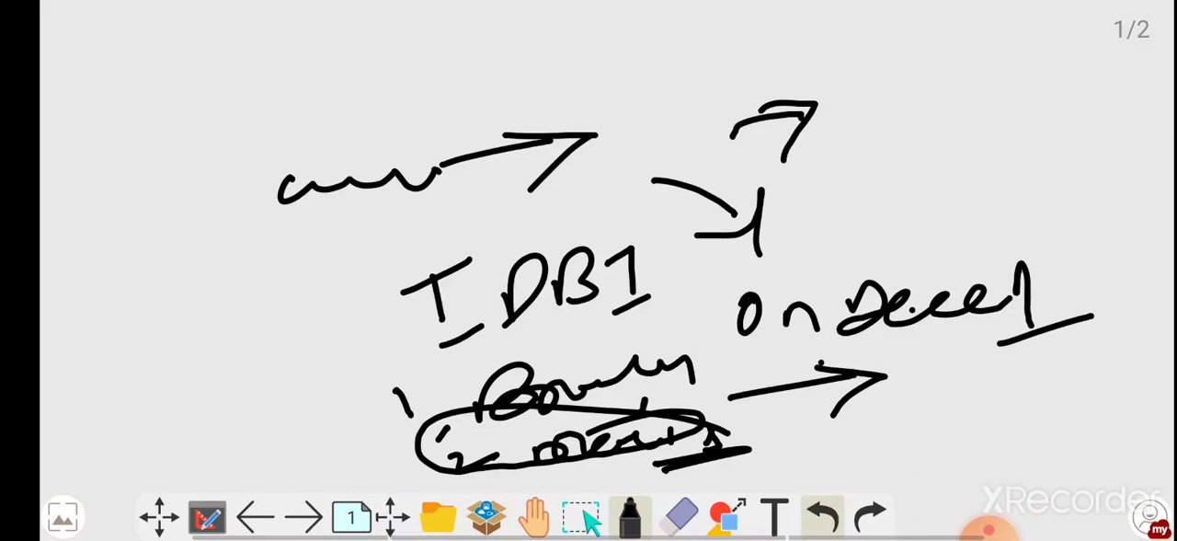
left_click_drag(912, 114, 929, 188)
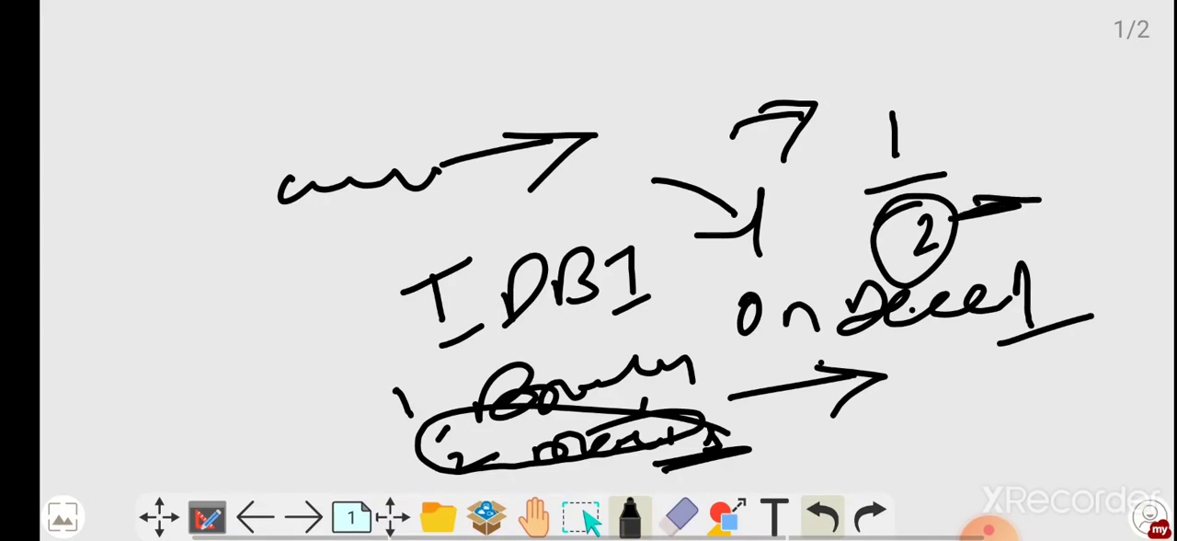
left_click_drag(956, 248, 1030, 194)
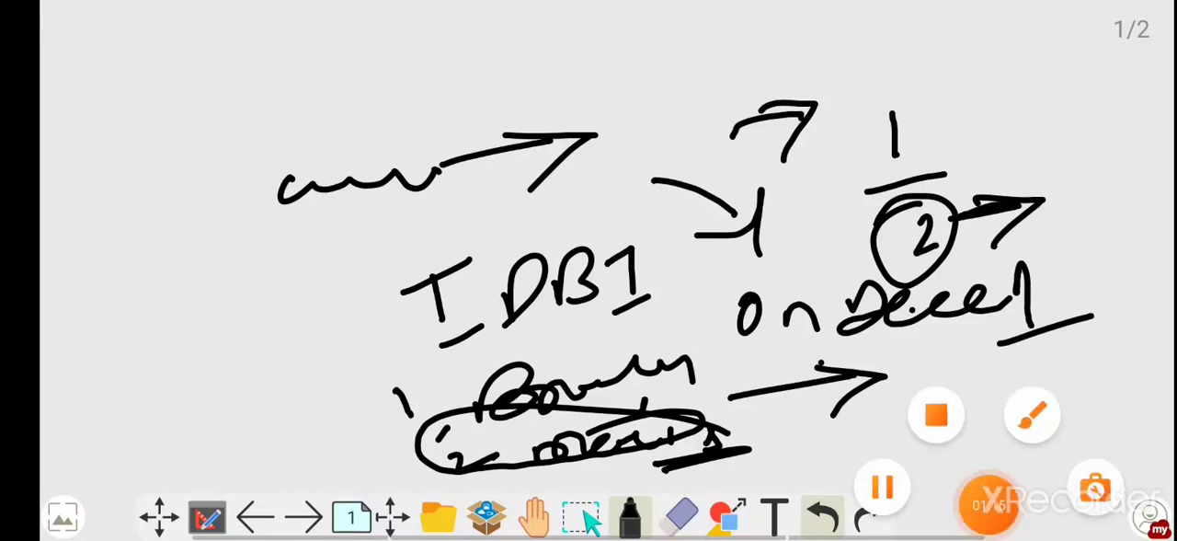
left_click(309, 515)
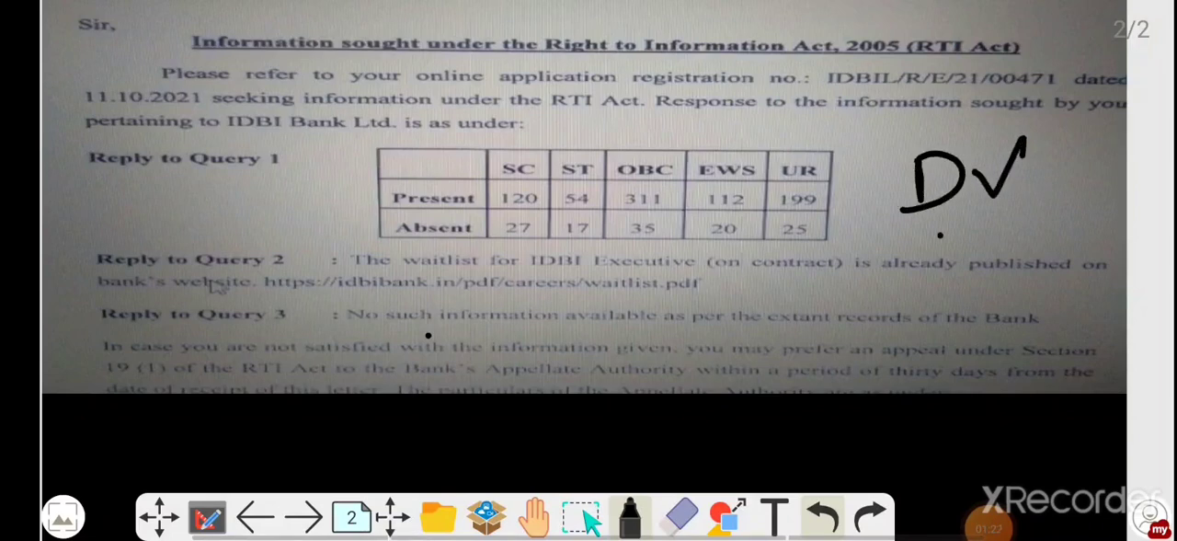
Underline the DV label, point an arrow at the Present row and tick the SC and ST columns
left_click_drag(911, 228, 1030, 221)
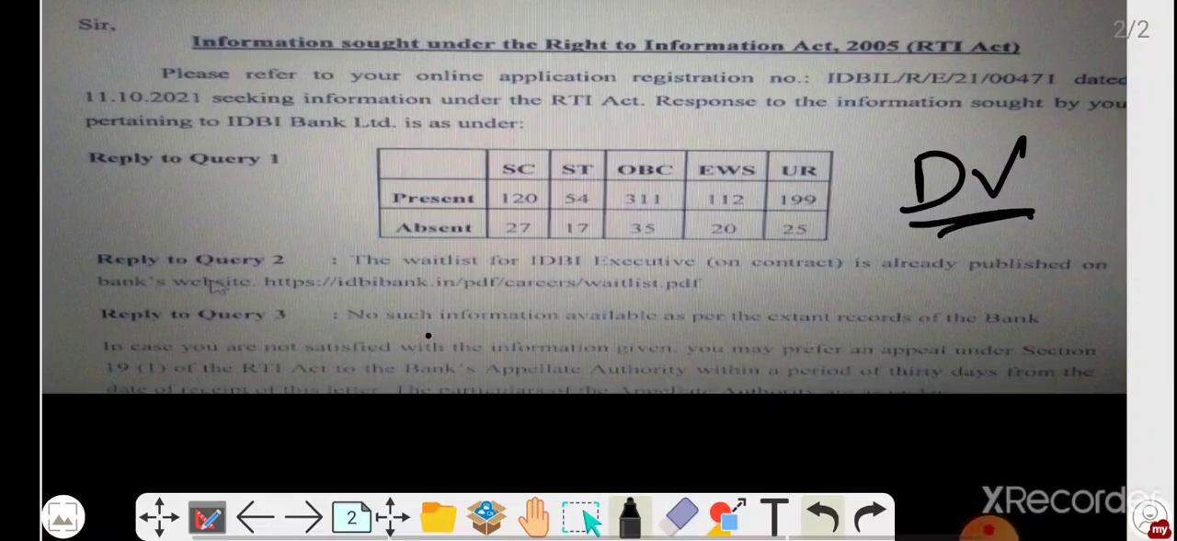
left_click_drag(254, 206, 334, 206)
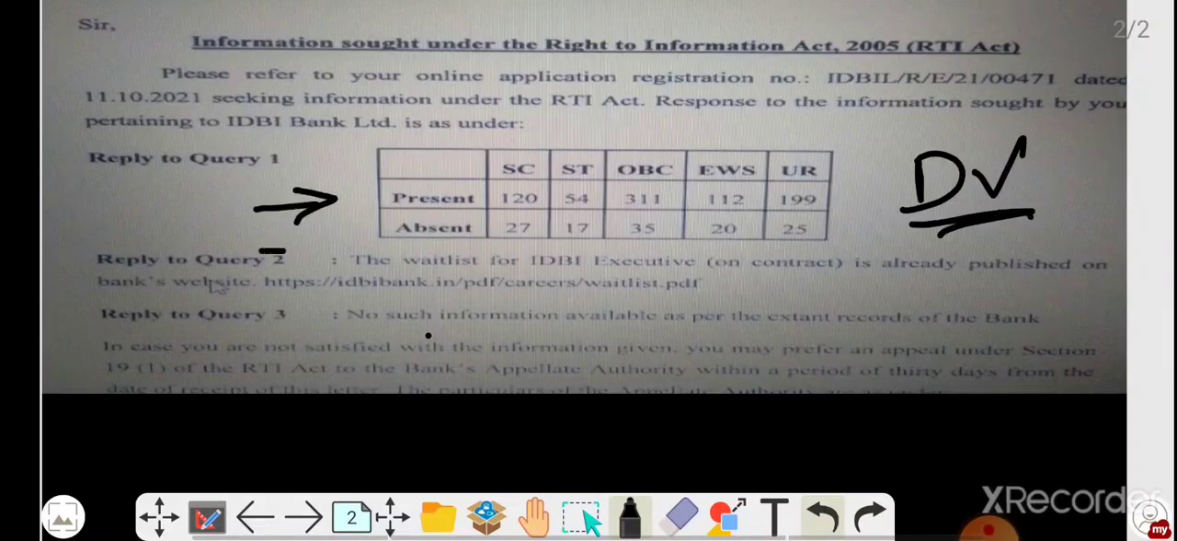
left_click_drag(267, 267, 332, 254)
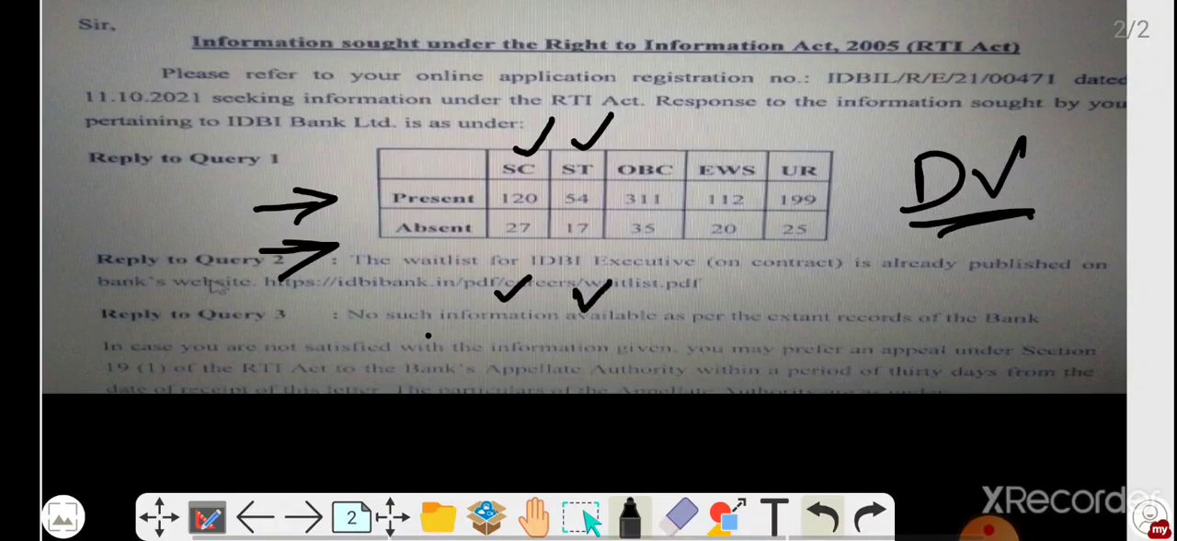
left_click_drag(671, 151, 714, 110)
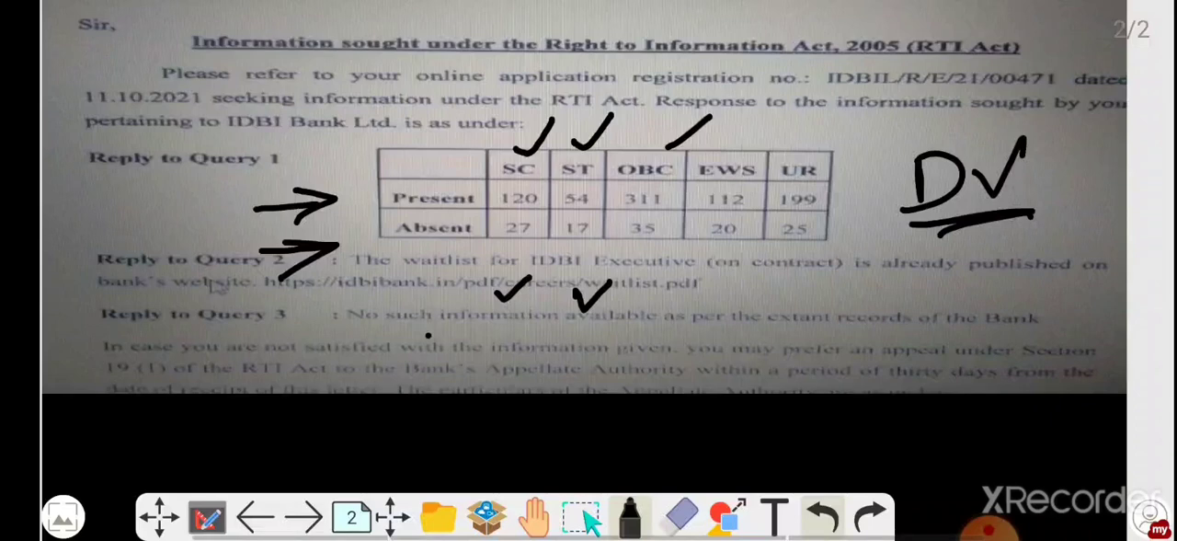
left_click_drag(625, 304, 672, 266)
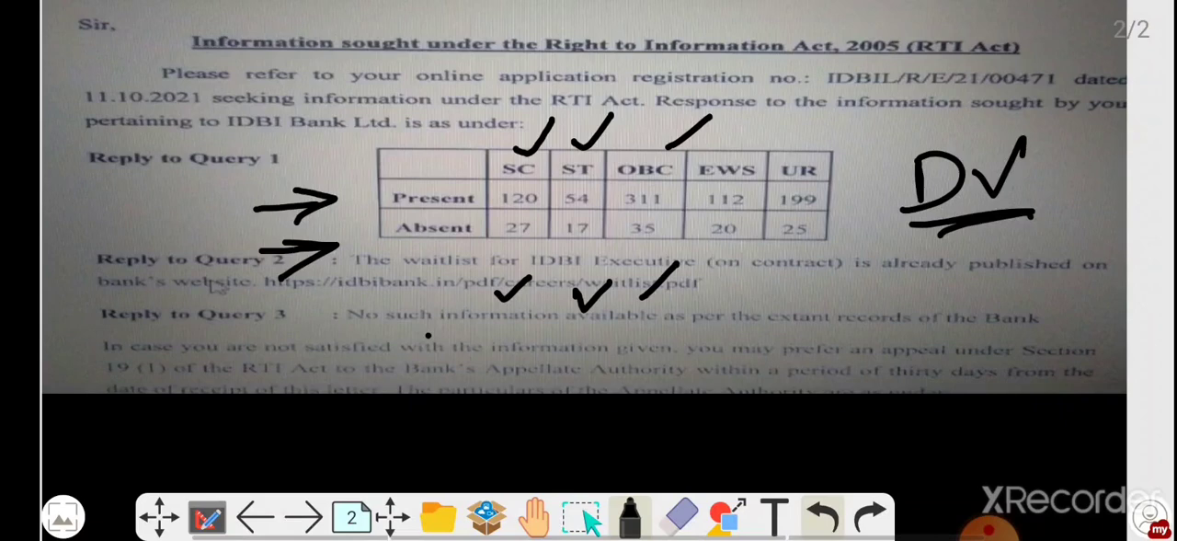
Tick EWS and UR, draw arrows to both DV notes and under the Absent row, then go to page 3
left_click_drag(750, 148, 806, 96)
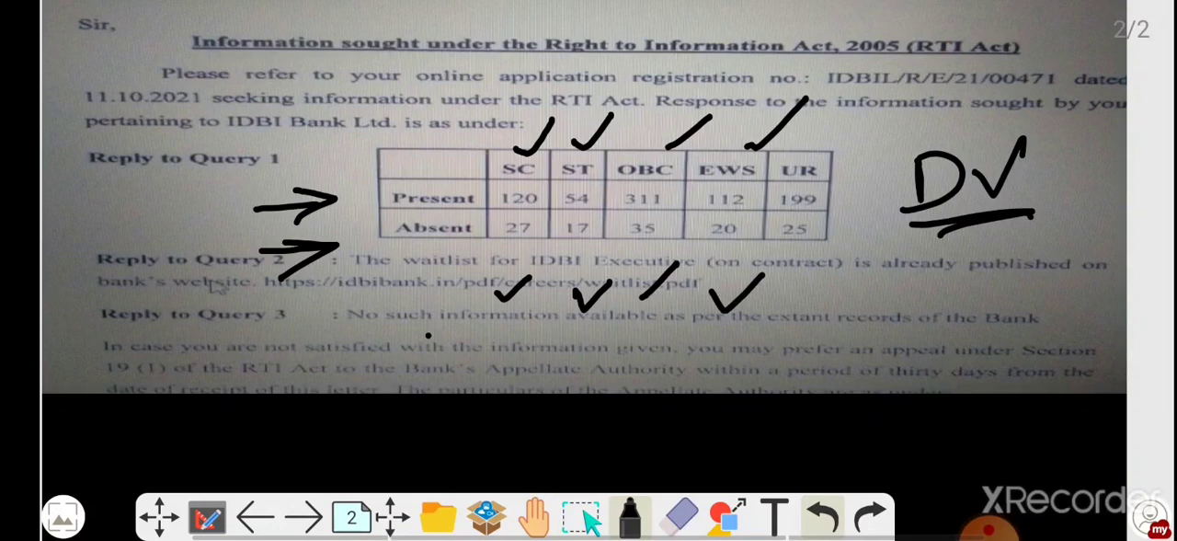
left_click_drag(832, 150, 902, 110)
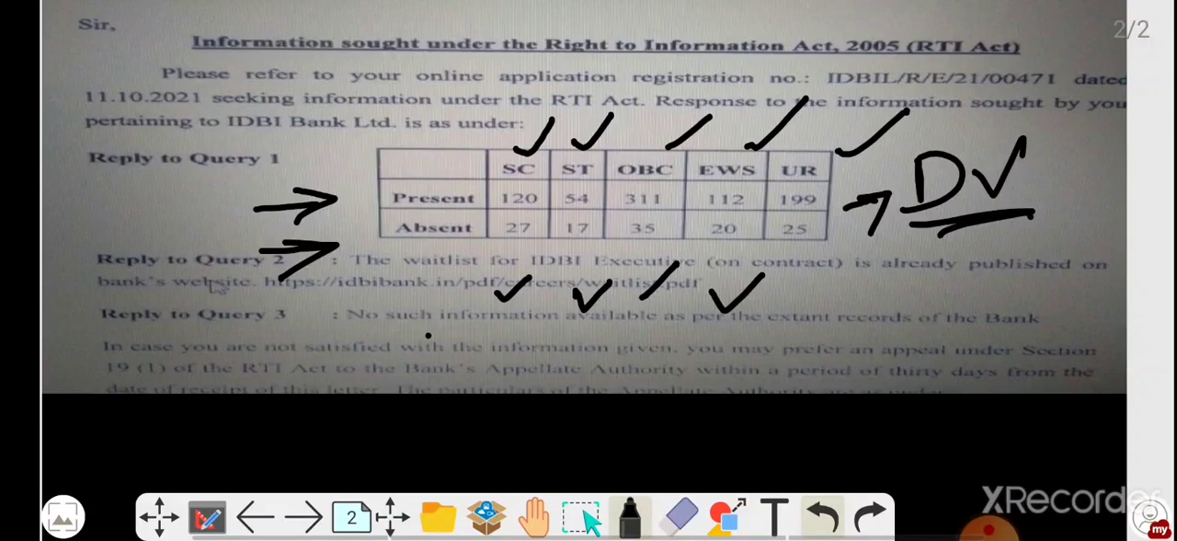
left_click_drag(809, 291, 861, 270)
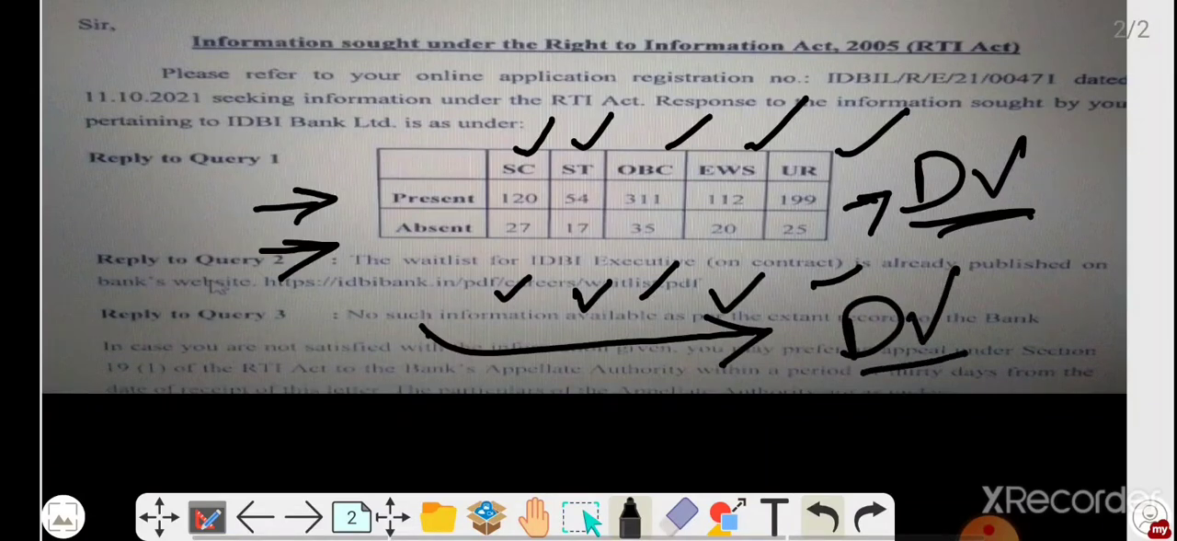
left_click_drag(390, 241, 791, 249)
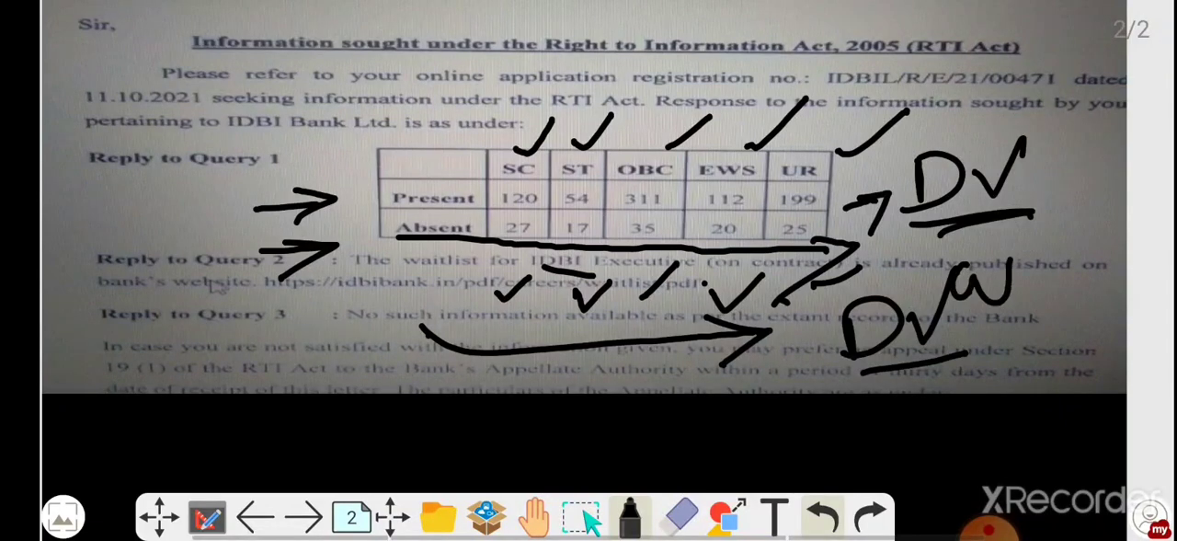
left_click_drag(1039, 285, 1122, 291)
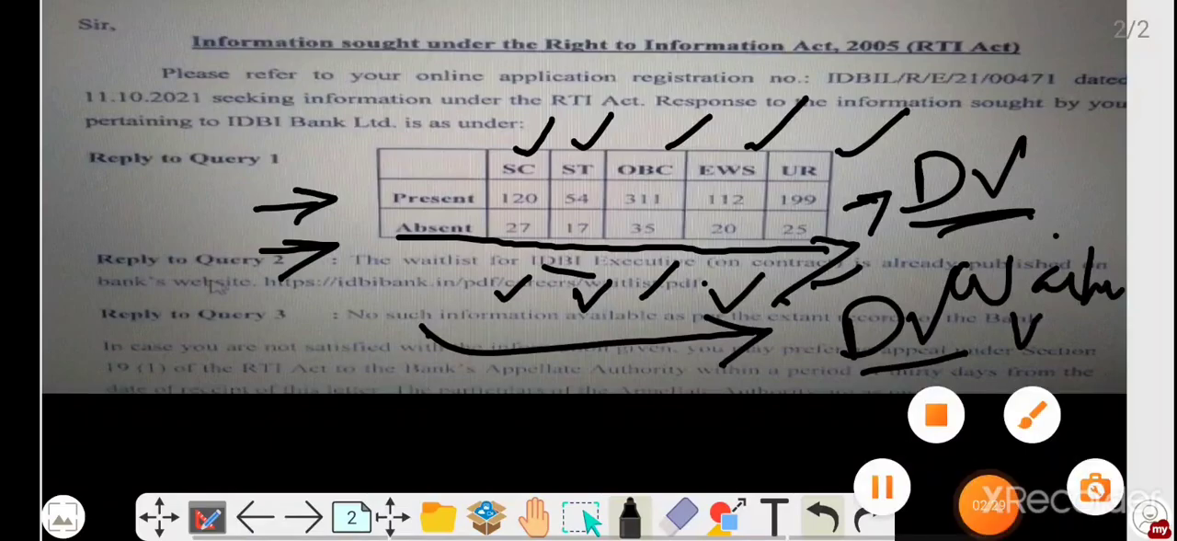
left_click(304, 515)
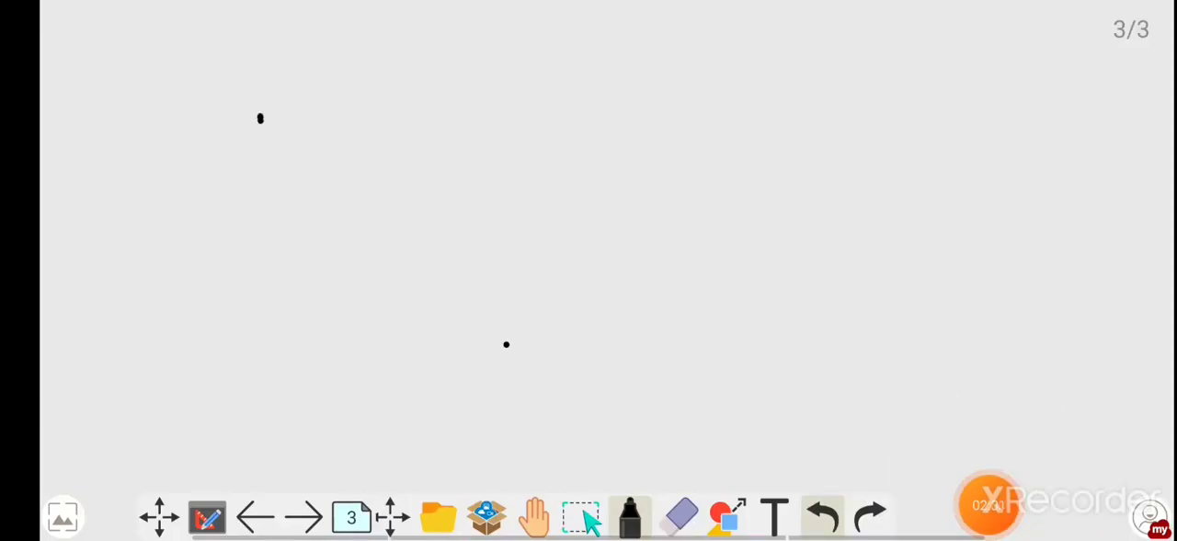
Write DV and the category headings with figures SC 147, ST 71, EWS 132, UR 244
left_click_drag(261, 119, 401, 188)
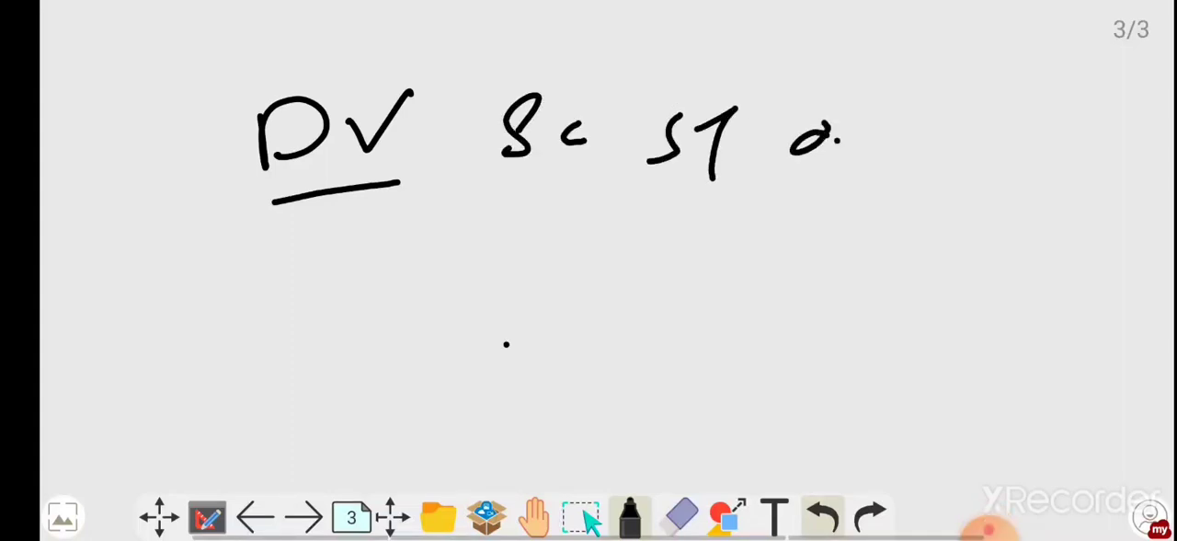
left_click_drag(828, 138, 939, 166)
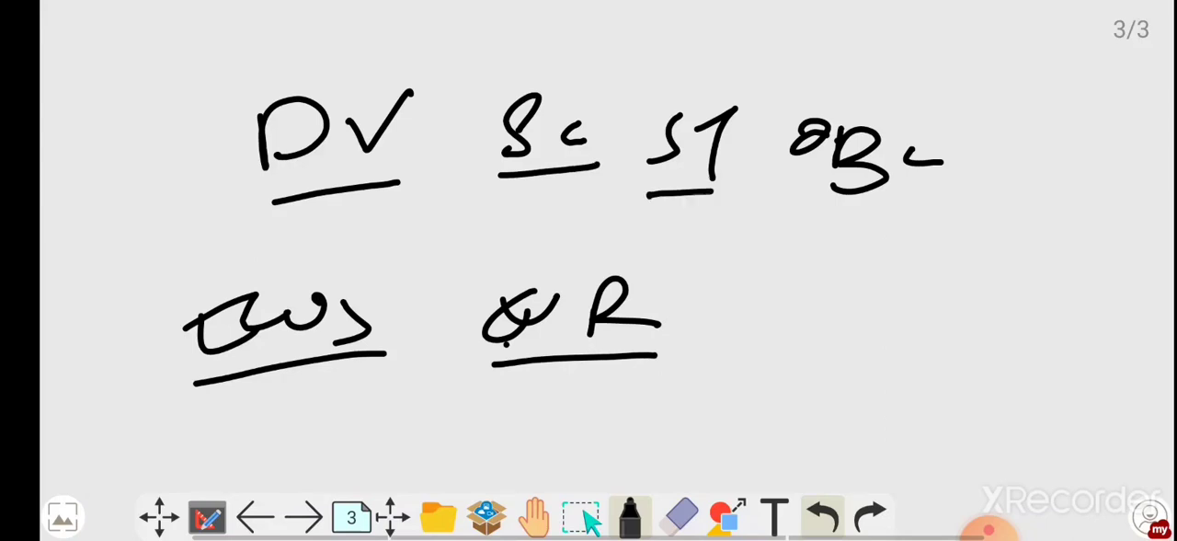
left_click_drag(818, 221, 952, 219)
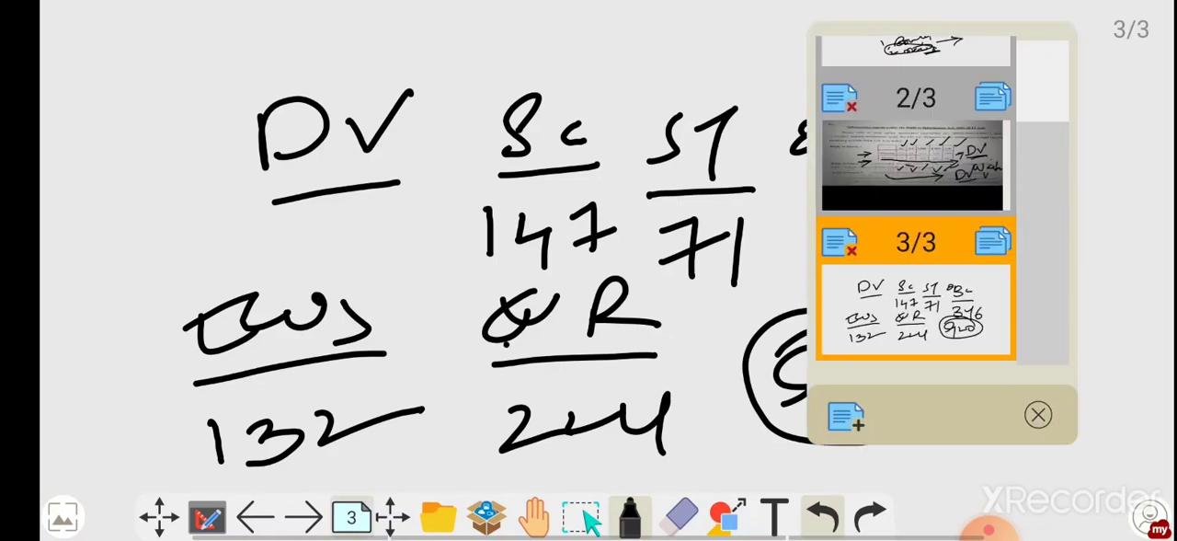
Go to the fourth page and add a new blank fifth page
left_click(1037, 414)
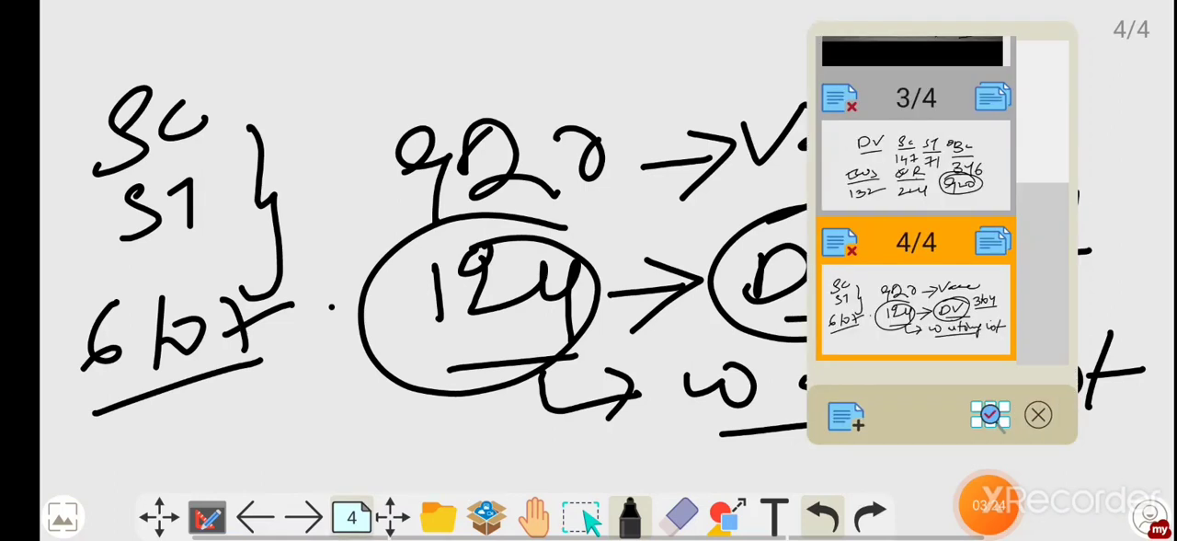
left_click(846, 416)
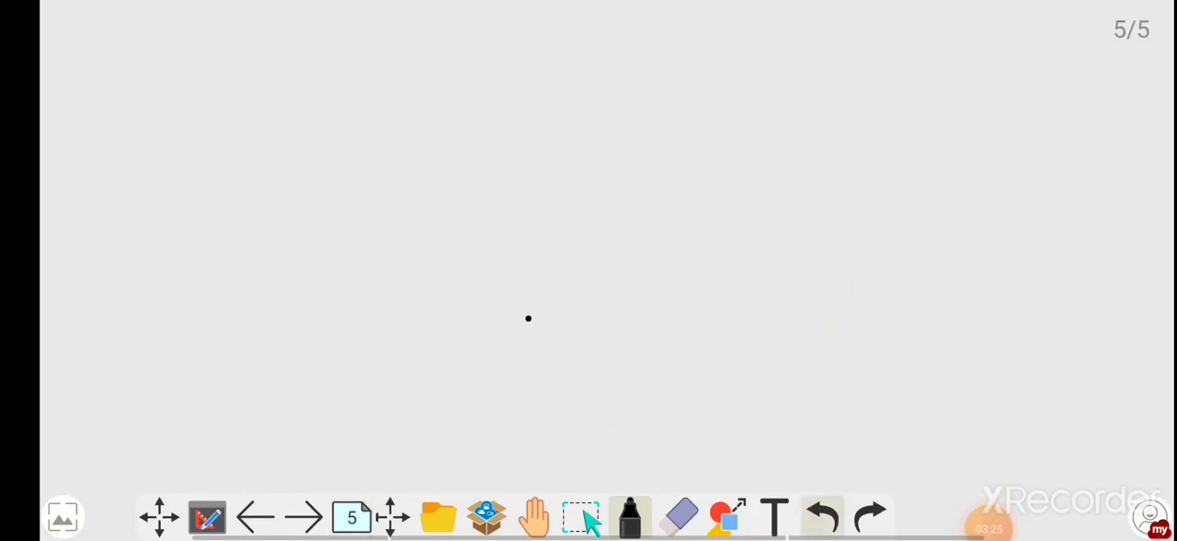
Write 'Why I am saying IDBI DV > SBI clerk', underline SBI clerk and add a second DV with arrow
left_click_drag(298, 169, 296, 224)
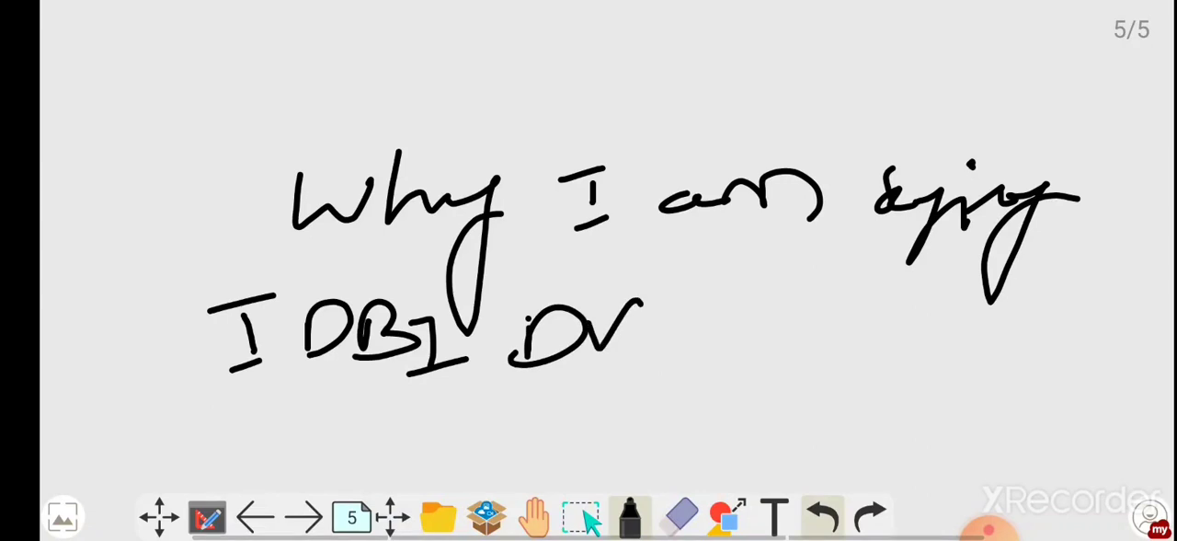
left_click_drag(517, 384, 633, 367)
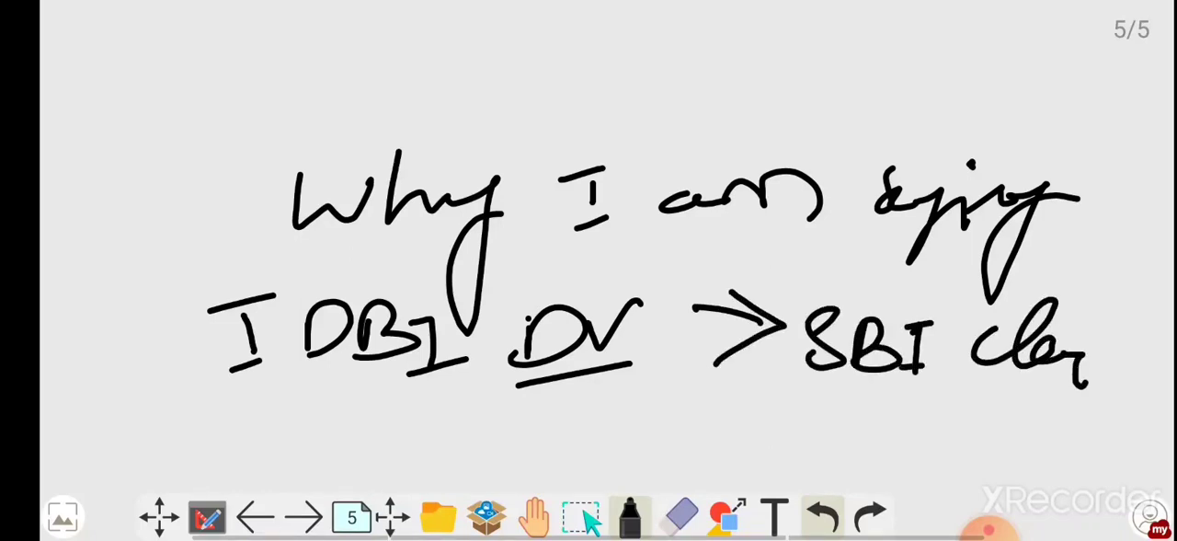
left_click_drag(856, 401, 1058, 390)
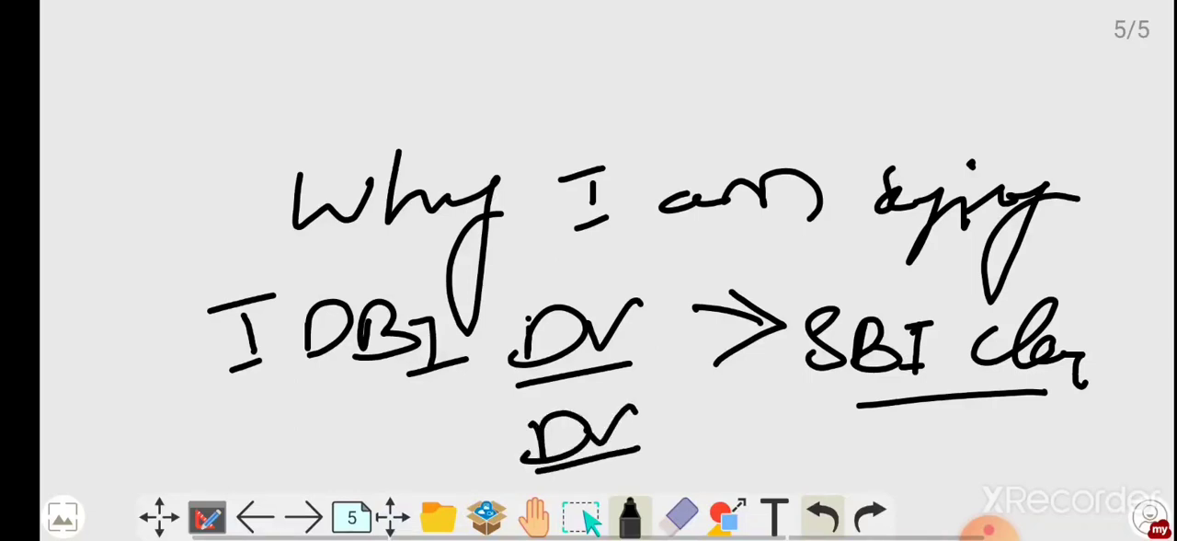
left_click_drag(681, 413, 782, 414)
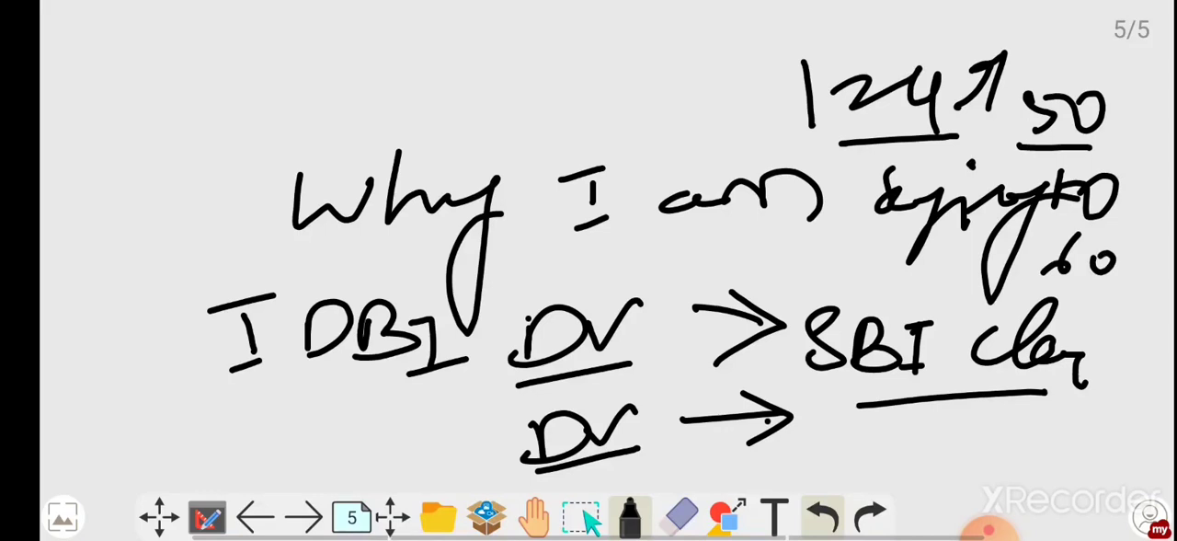
Underline 60, write IDBI at top, curve an arrow down, note 124 and circle SBI clerk, then start page 6
left_click_drag(1057, 290, 1141, 285)
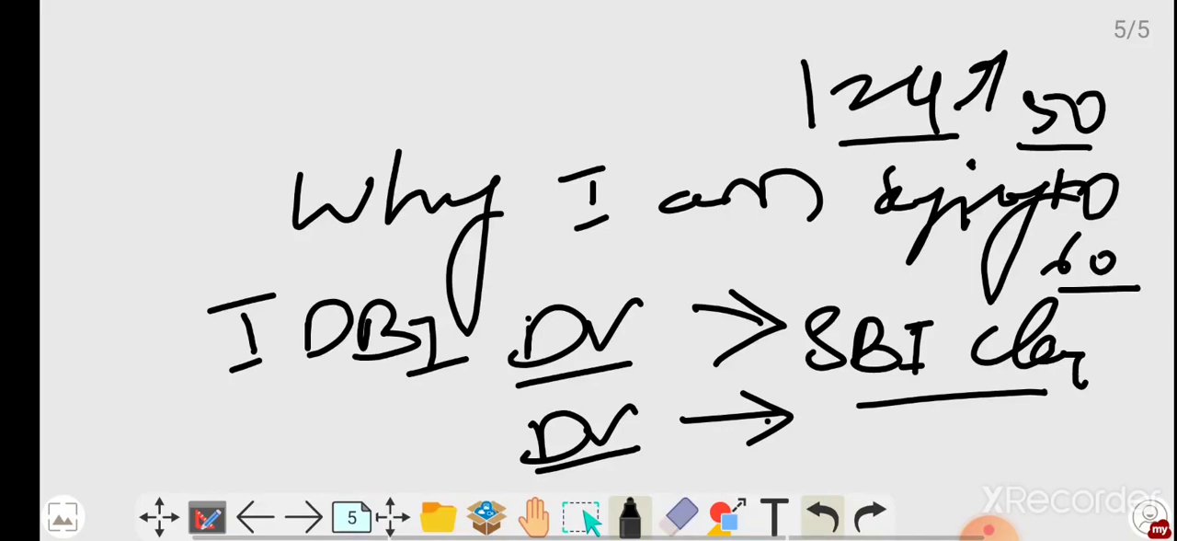
left_click_drag(846, 445, 938, 414)
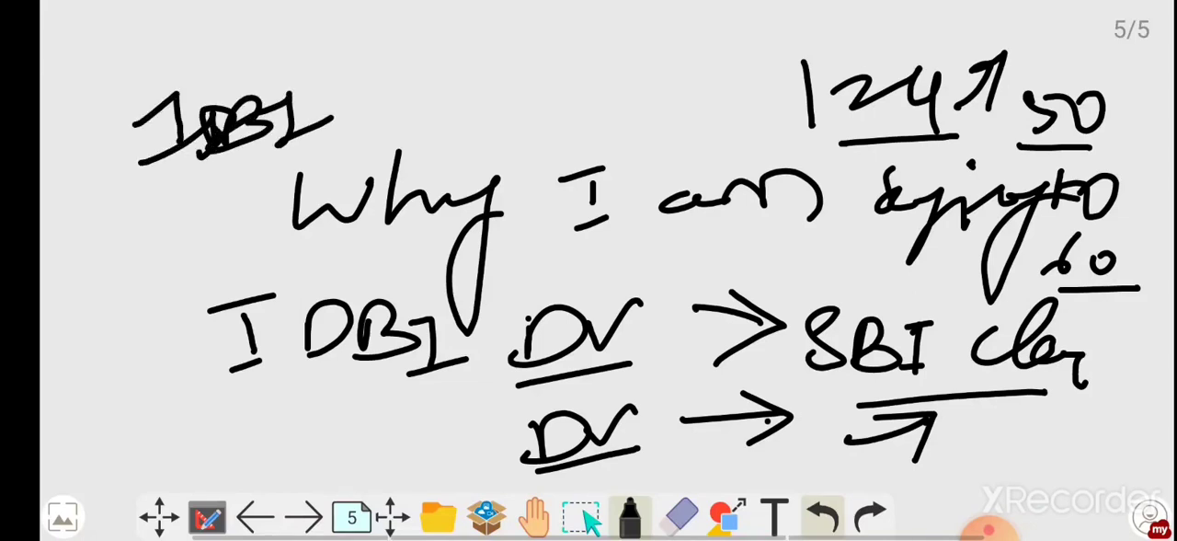
left_click_drag(457, 119, 745, 303)
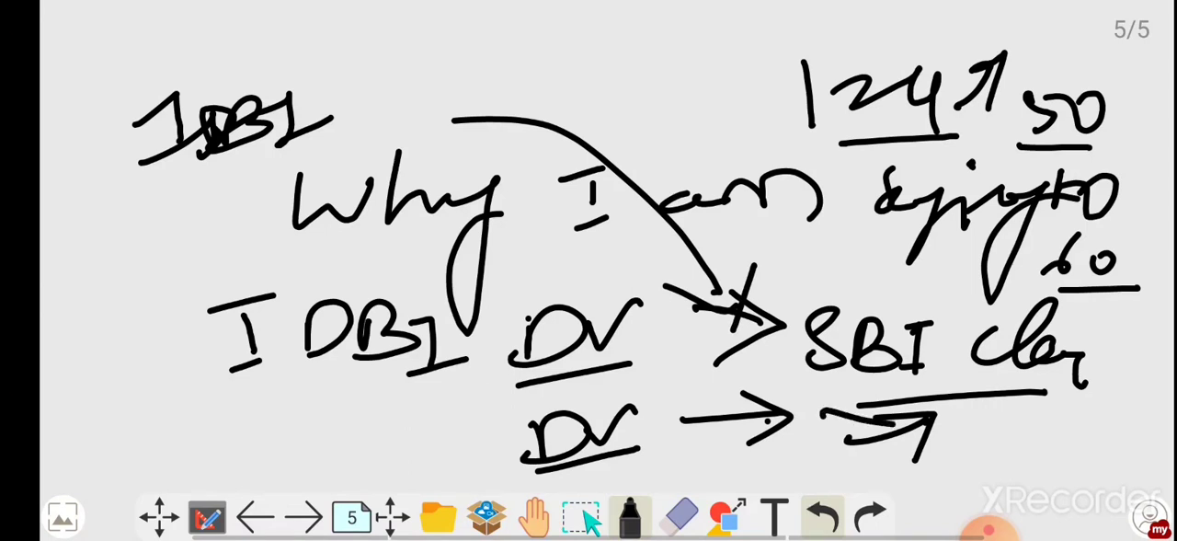
left_click_drag(828, 294, 1058, 414)
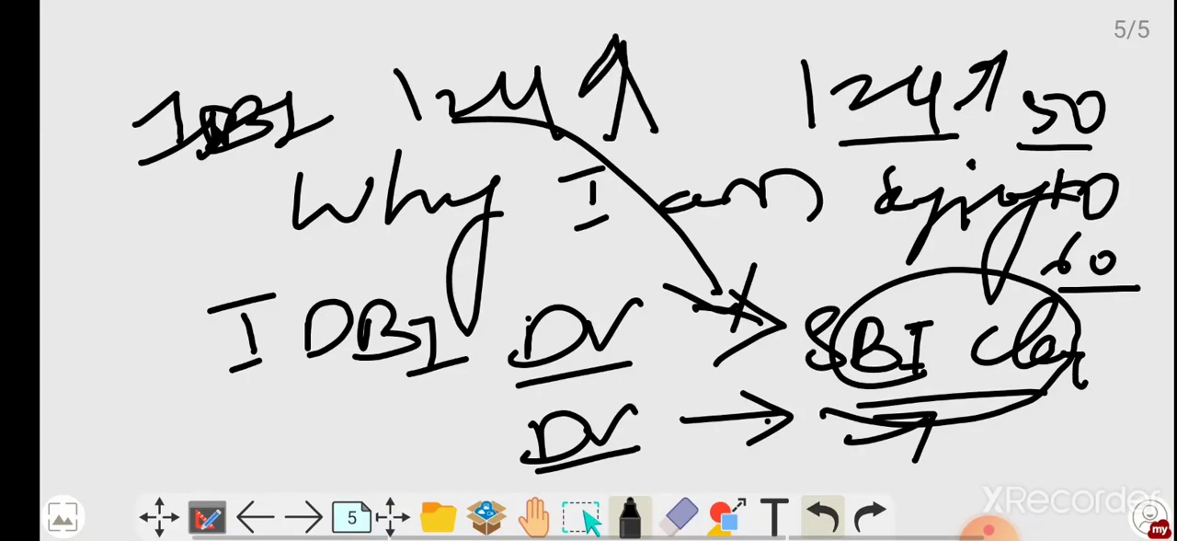
left_click(302, 517)
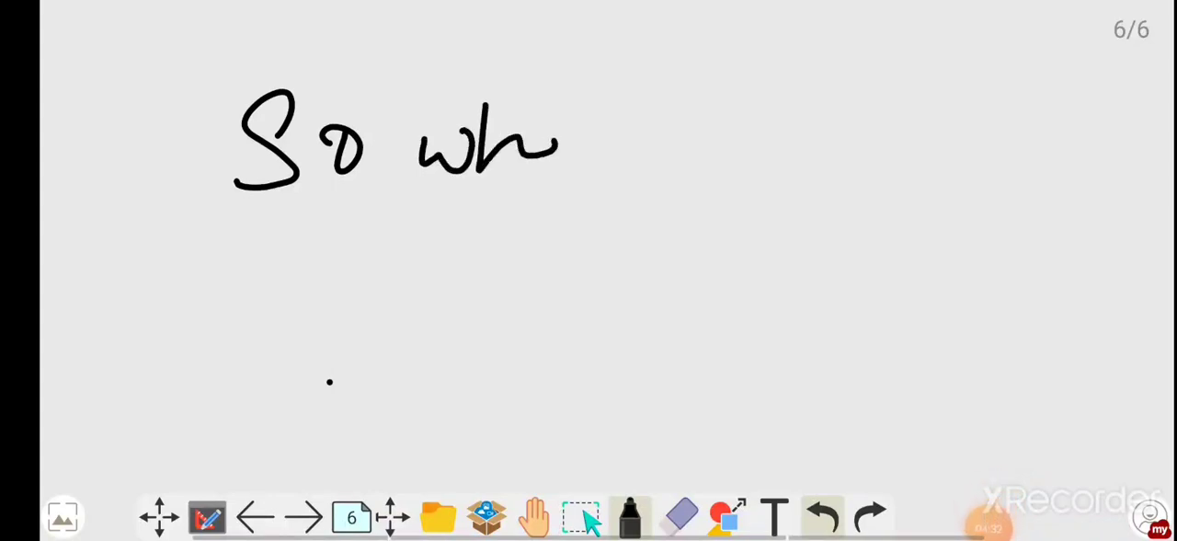
Write 'So when will be ... DV 2 to 3 months', underline 2 to 3, add arrows, then start page 7
left_click_drag(533, 148, 828, 120)
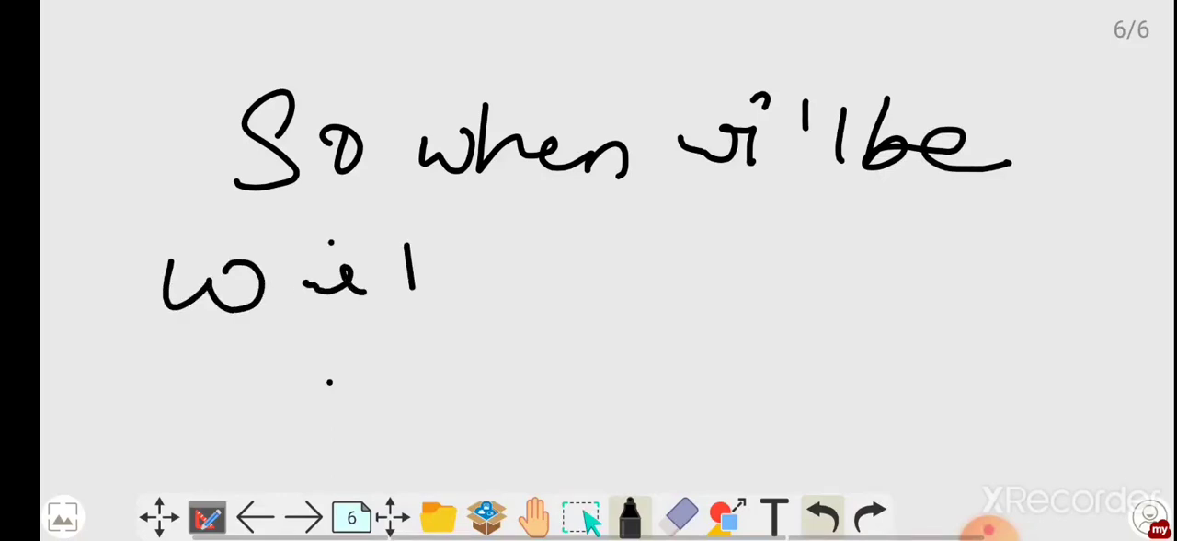
left_click_drag(442, 276, 828, 257)
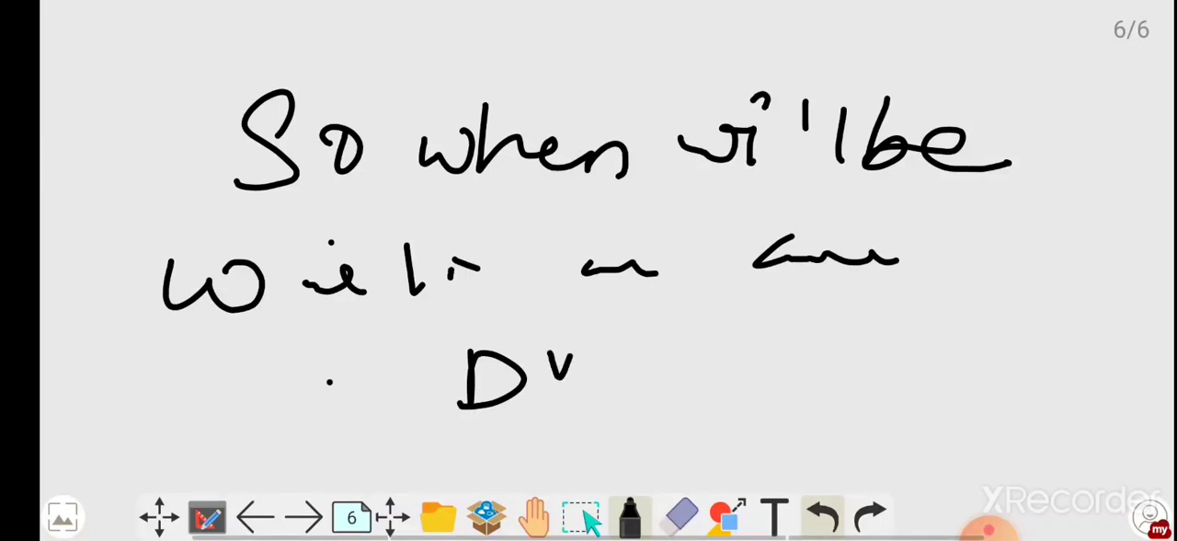
left_click_drag(460, 404, 617, 387)
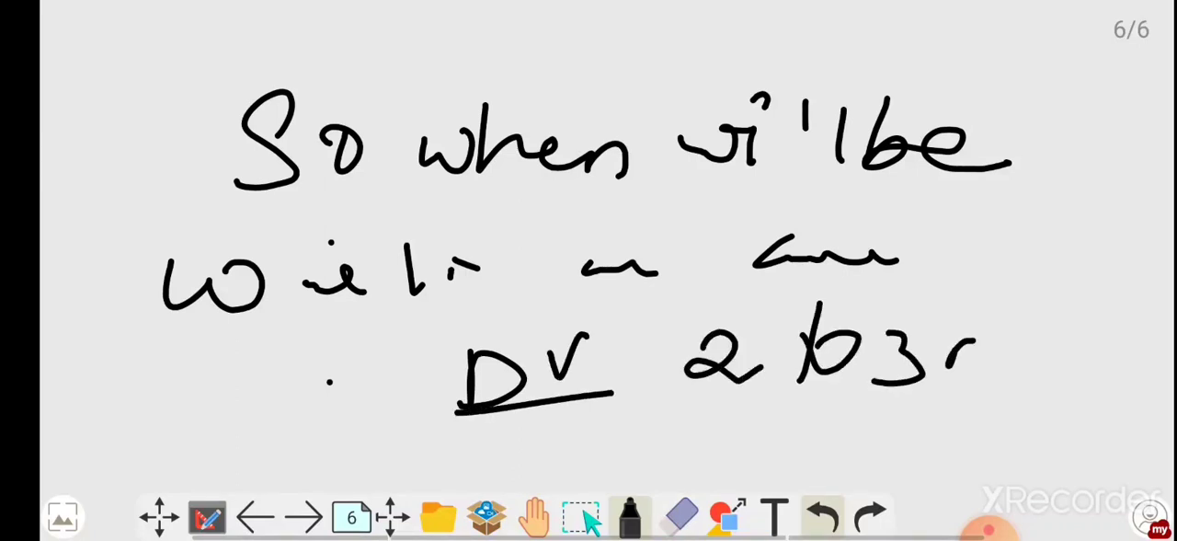
left_click_drag(956, 359, 1123, 368)
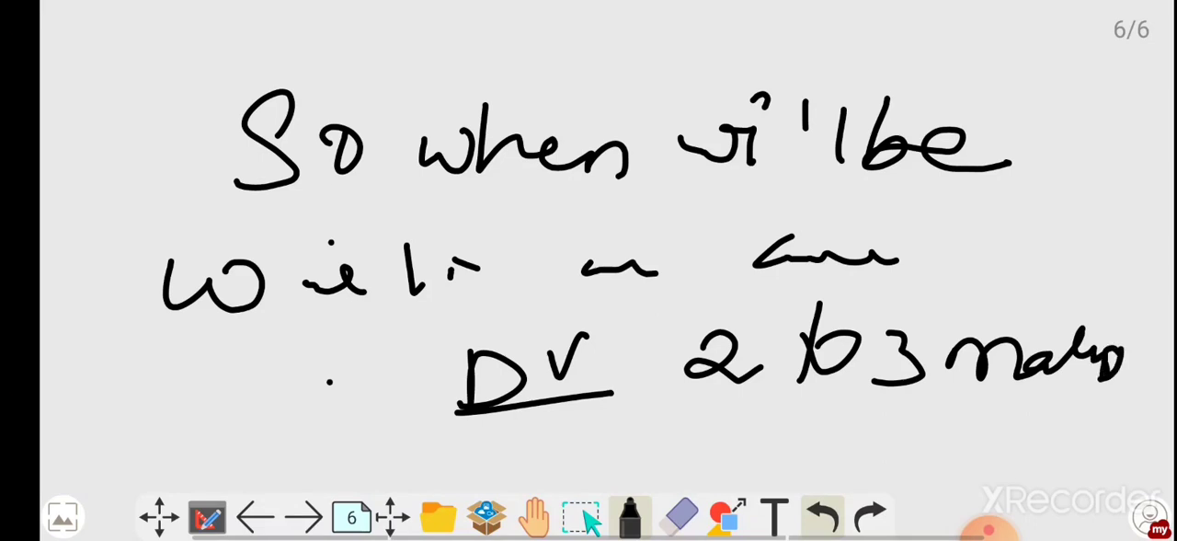
left_click_drag(672, 403, 902, 401)
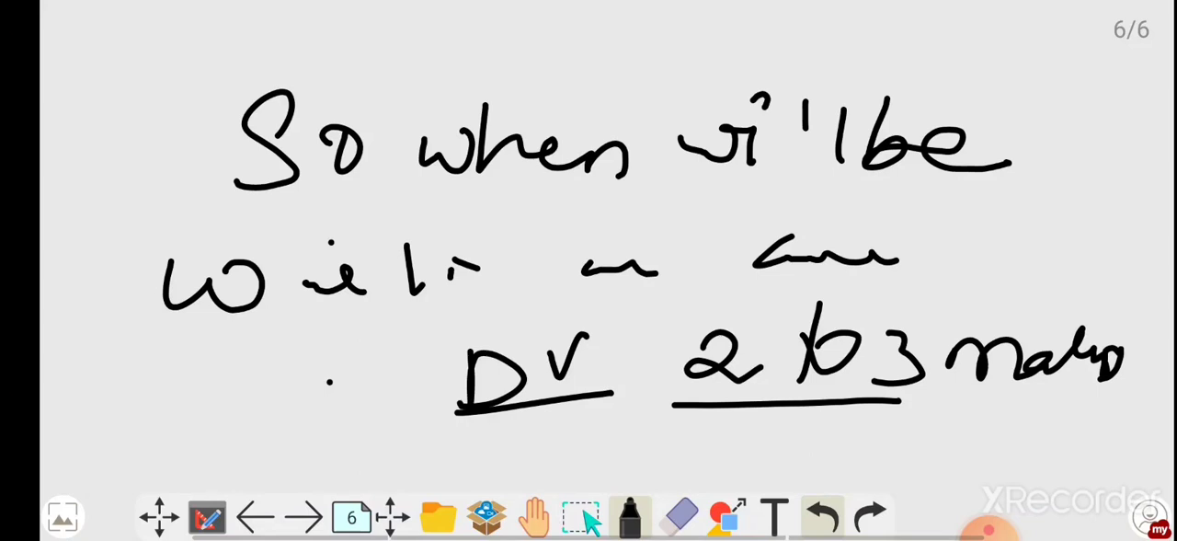
left_click_drag(929, 265, 991, 217)
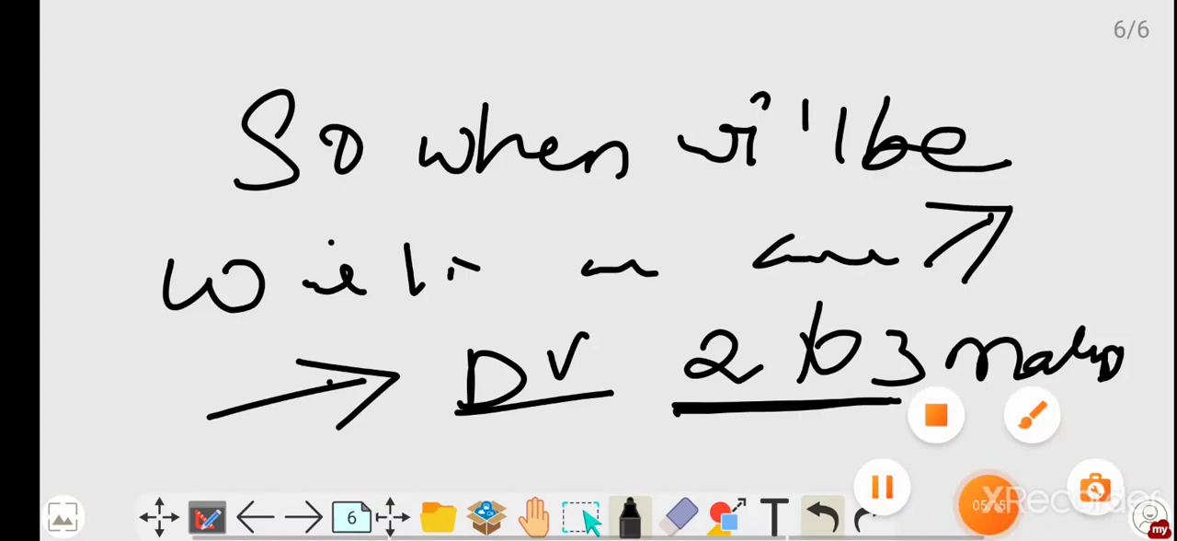
left_click(307, 517)
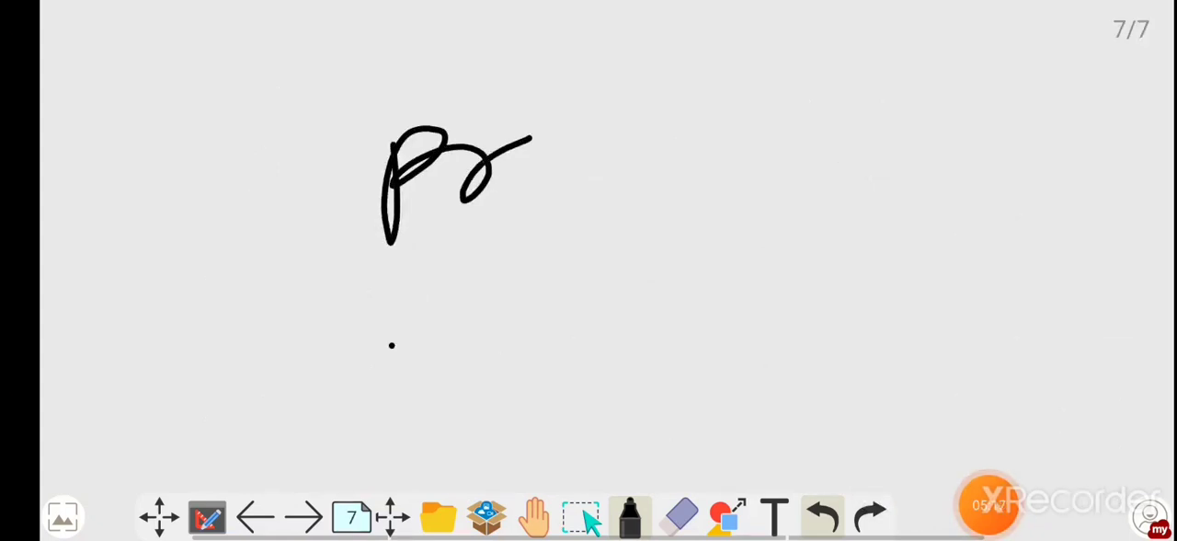